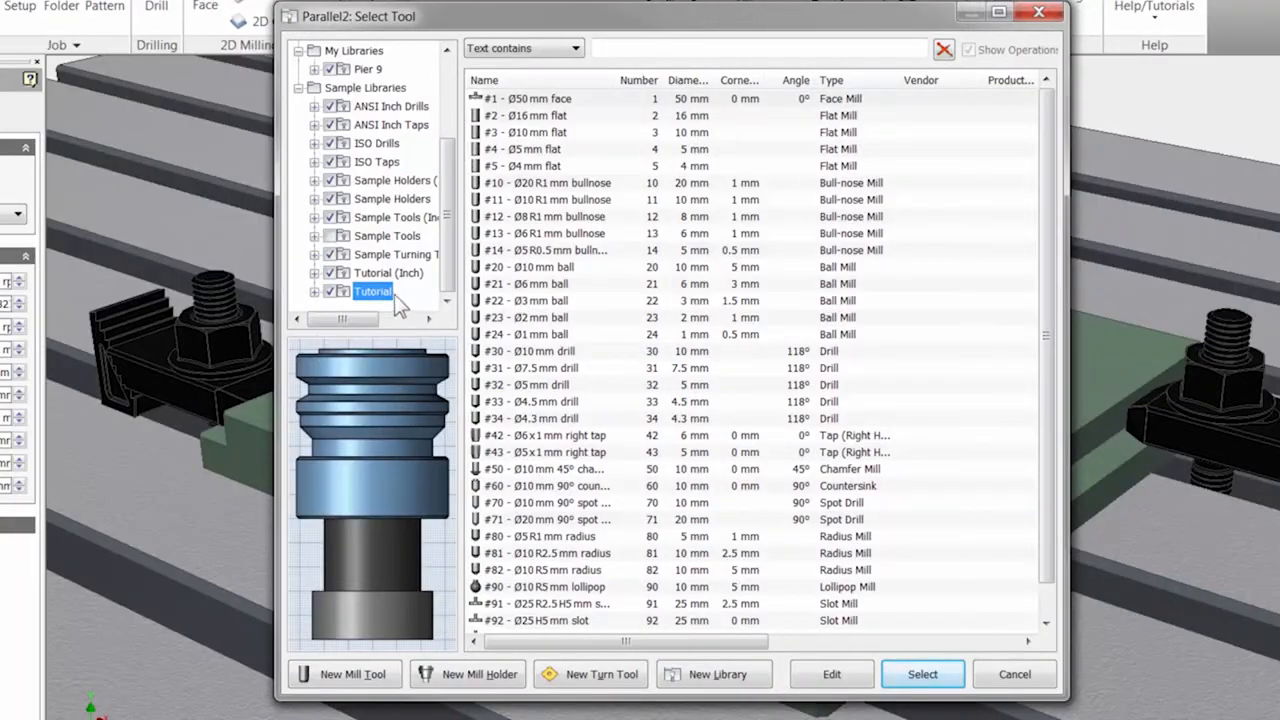
- Assign the #20 Ø10 mm ball mill from the Tutorial library to the Parallel toolpath
{"action": "left_click", "coordinate": [540, 268]}
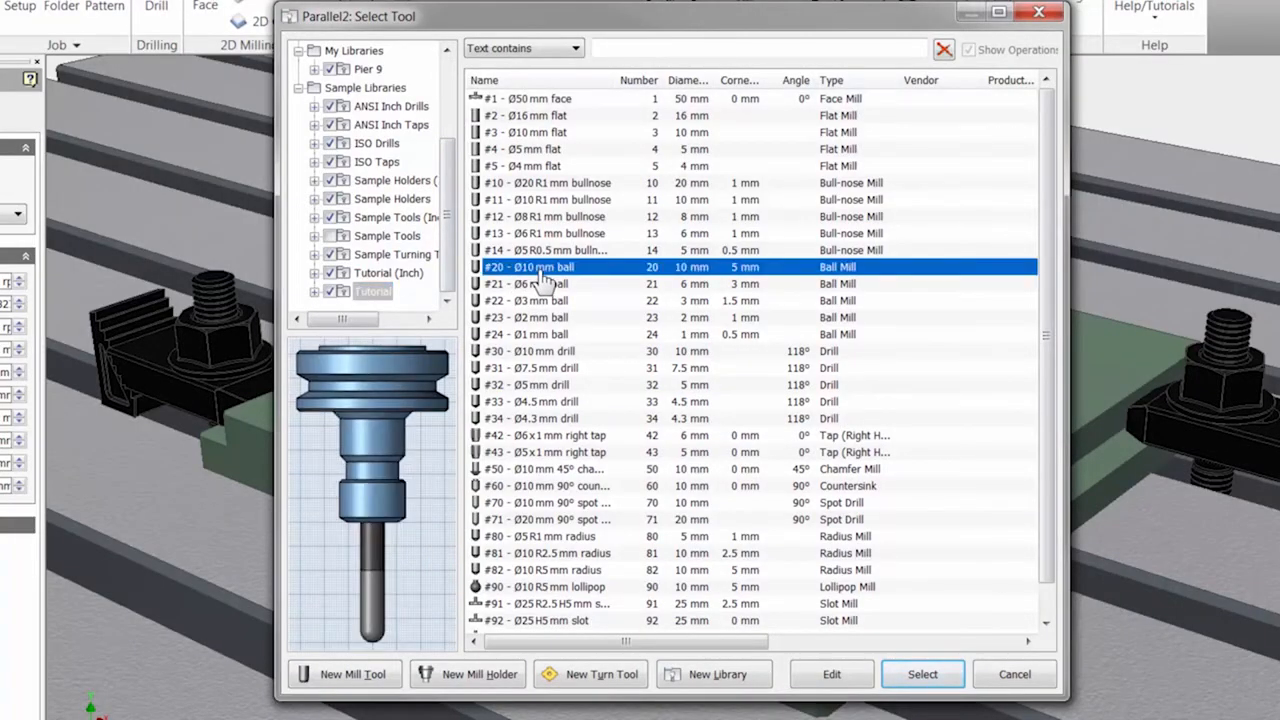
{"action": "left_click", "coordinate": [920, 674]}
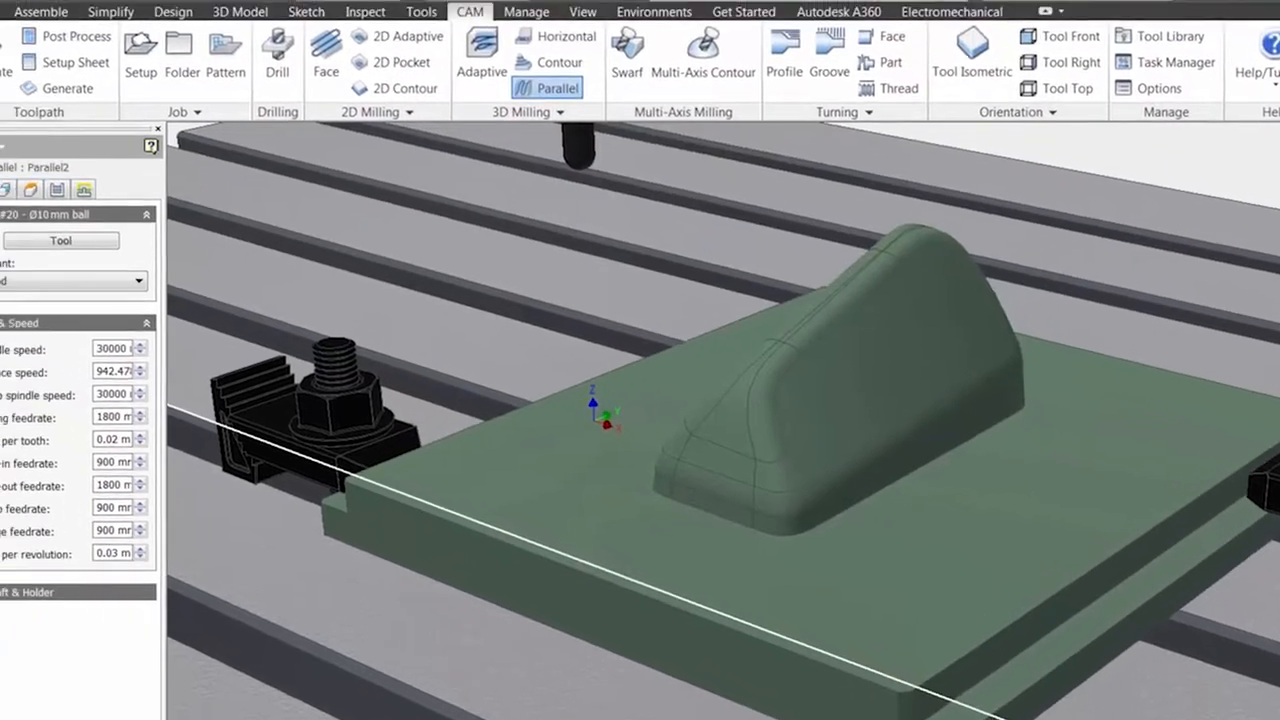
- In Heights, set the Parallel toolpath's bottom height to Model bottom
{"action": "left_click", "coordinate": [100, 414]}
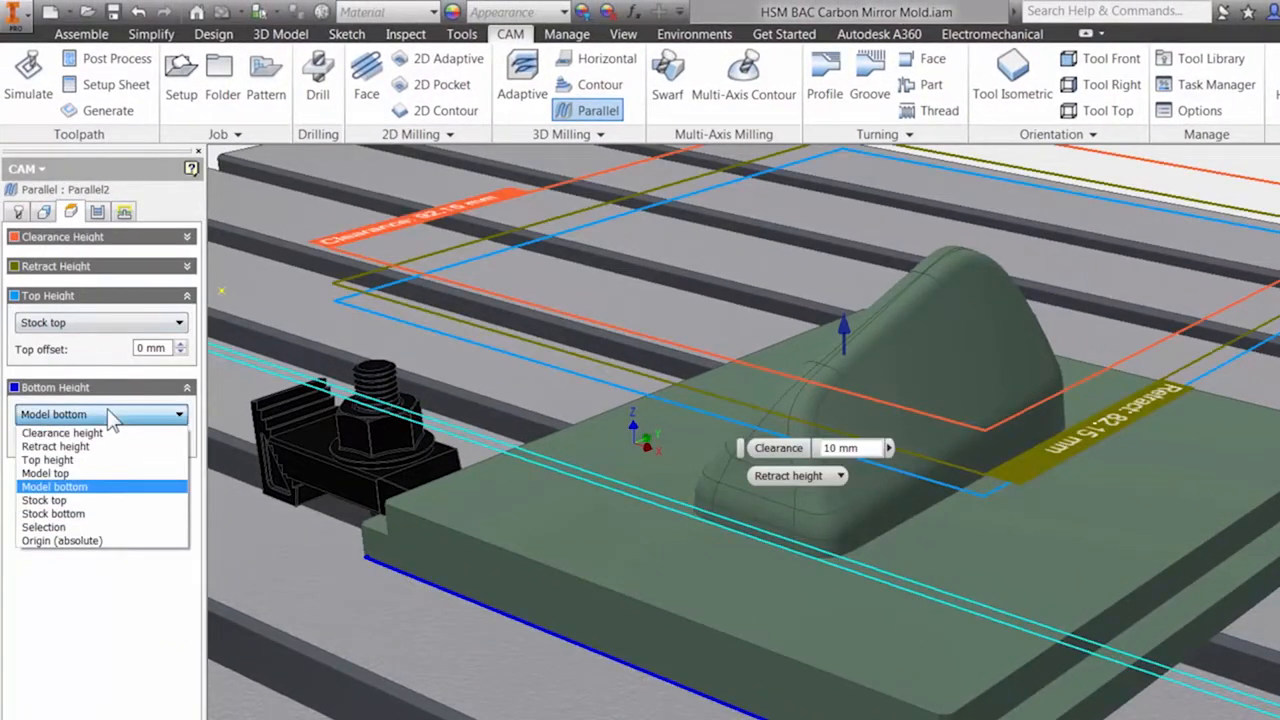
{"action": "left_click", "coordinate": [56, 486]}
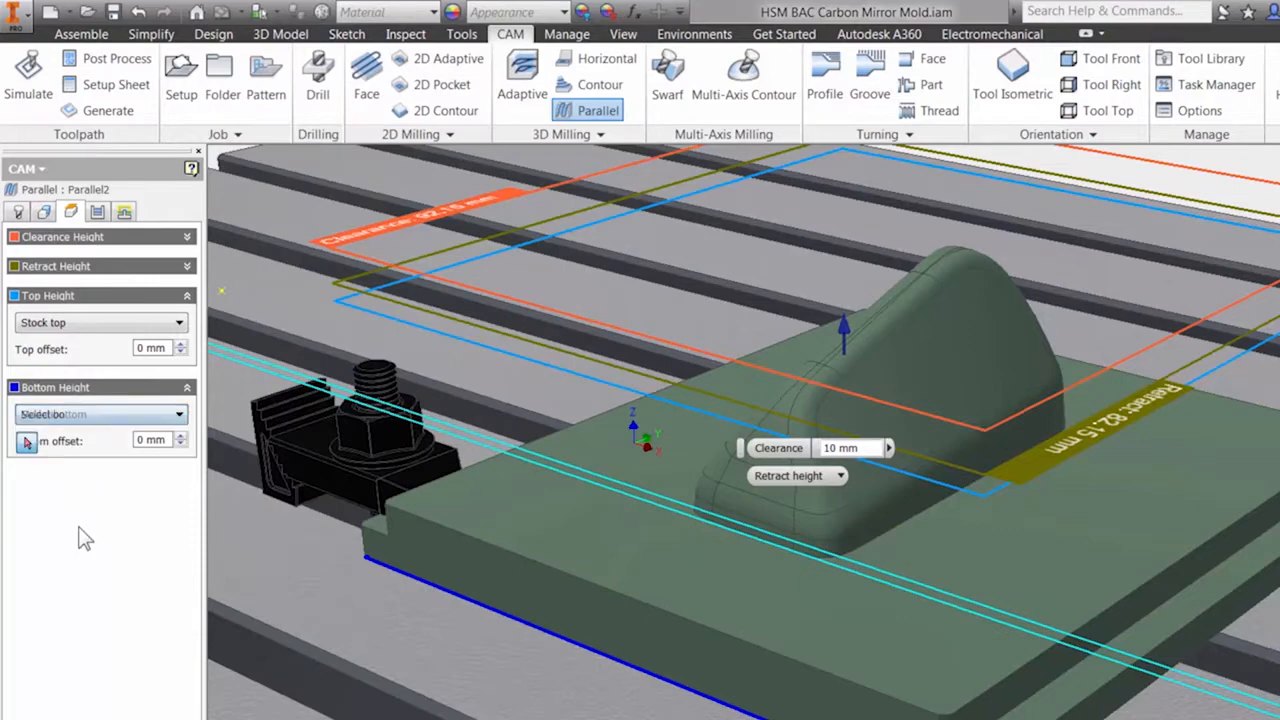